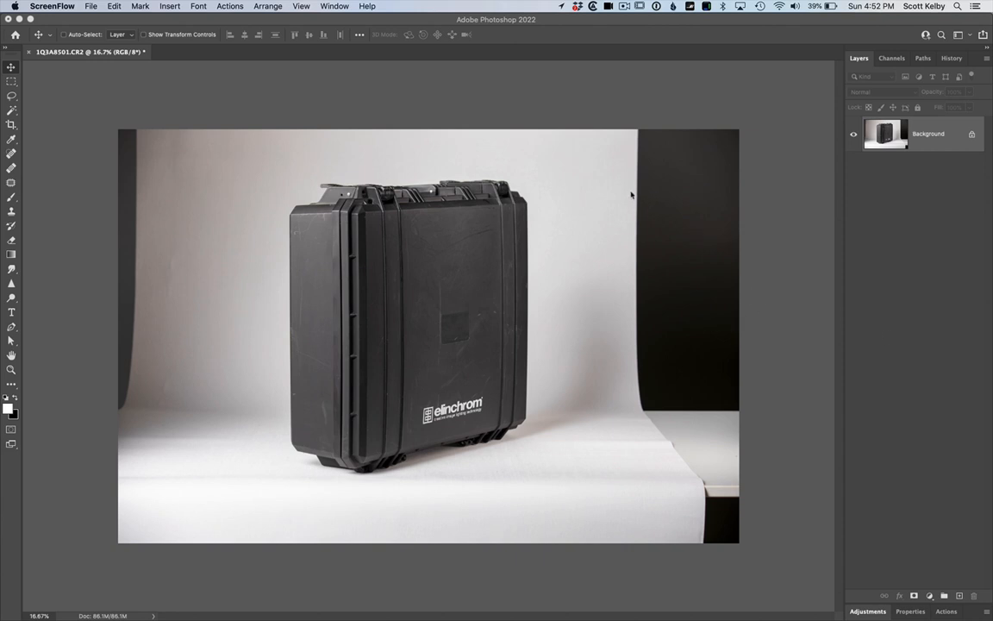
mouse_move(177, 173)
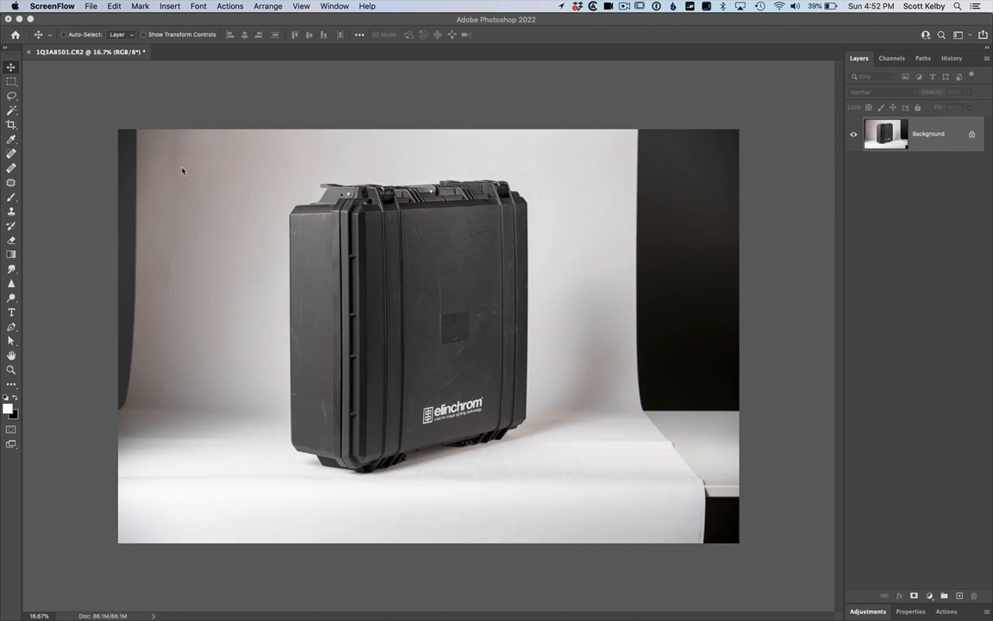
Crop the photo from the right to trim away the dark area beyond the backdrop.
click(12, 127)
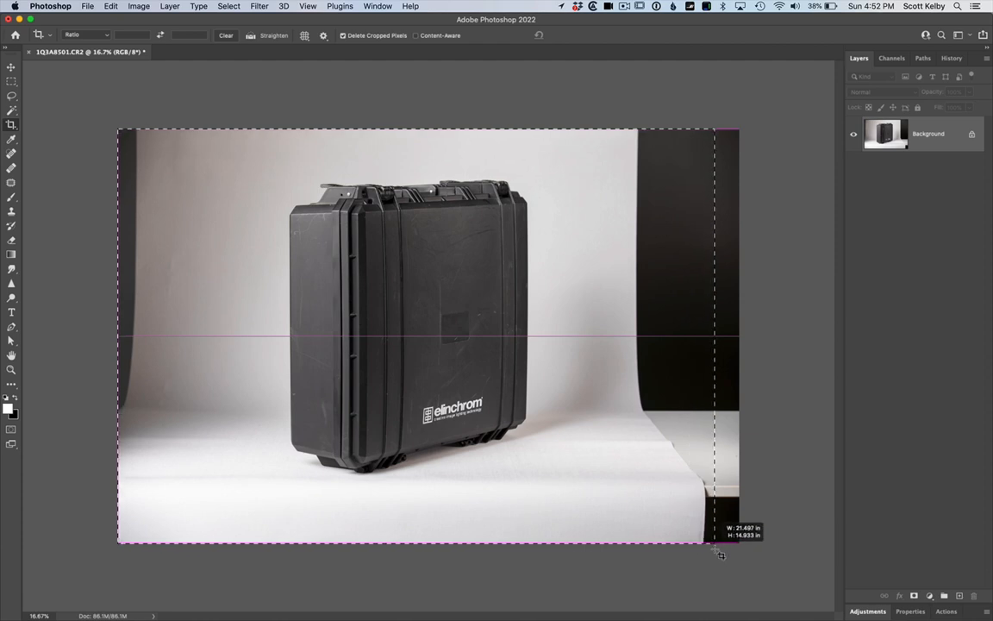
key(Return)
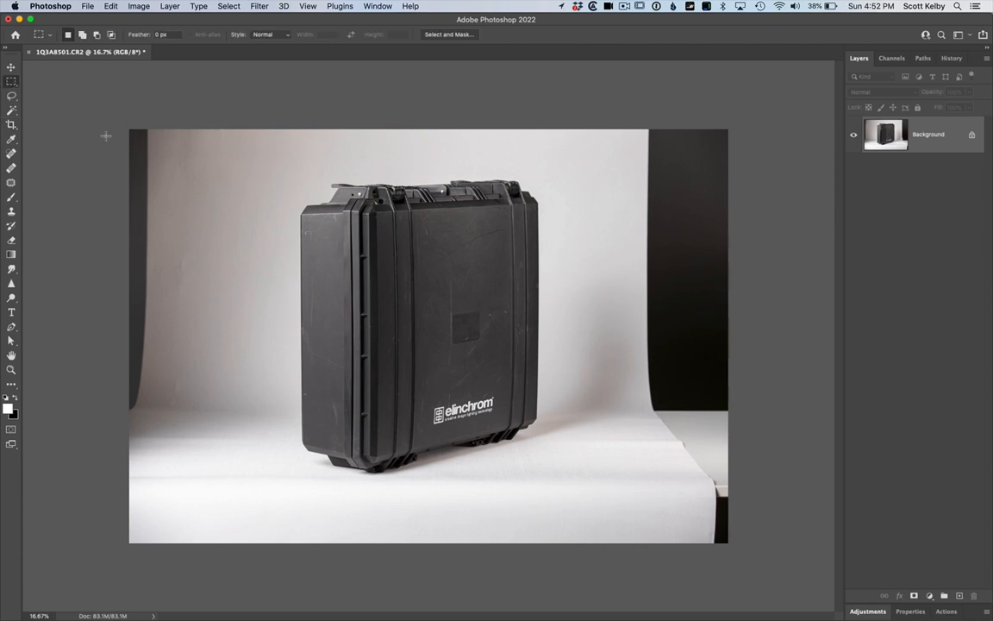
mouse_move(112, 119)
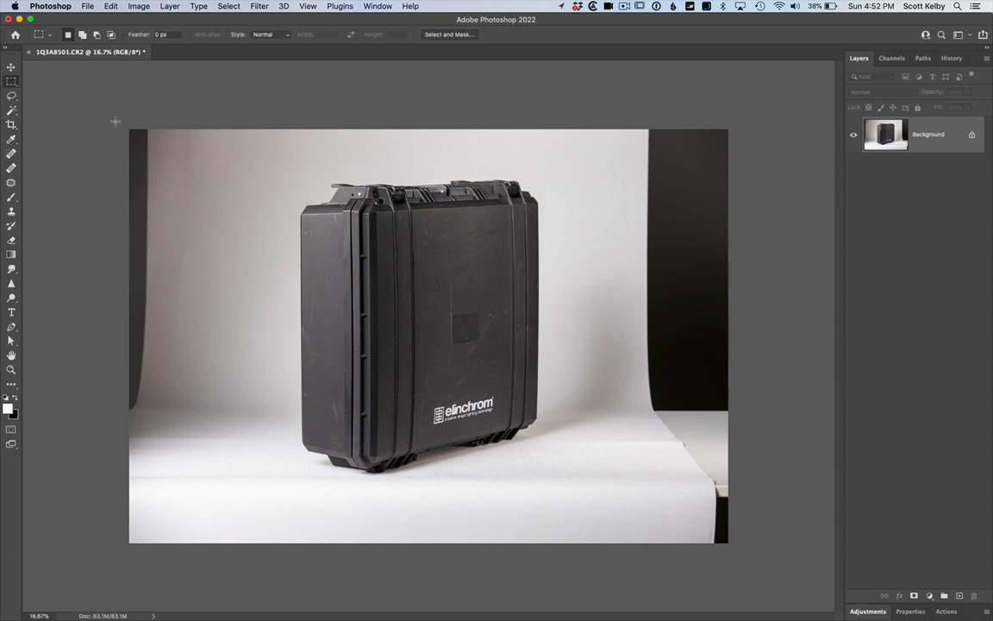
Content-Aware Fill the dark left-edge strip, deselect, and marquee another strip further right.
drag(129, 129, 166, 543)
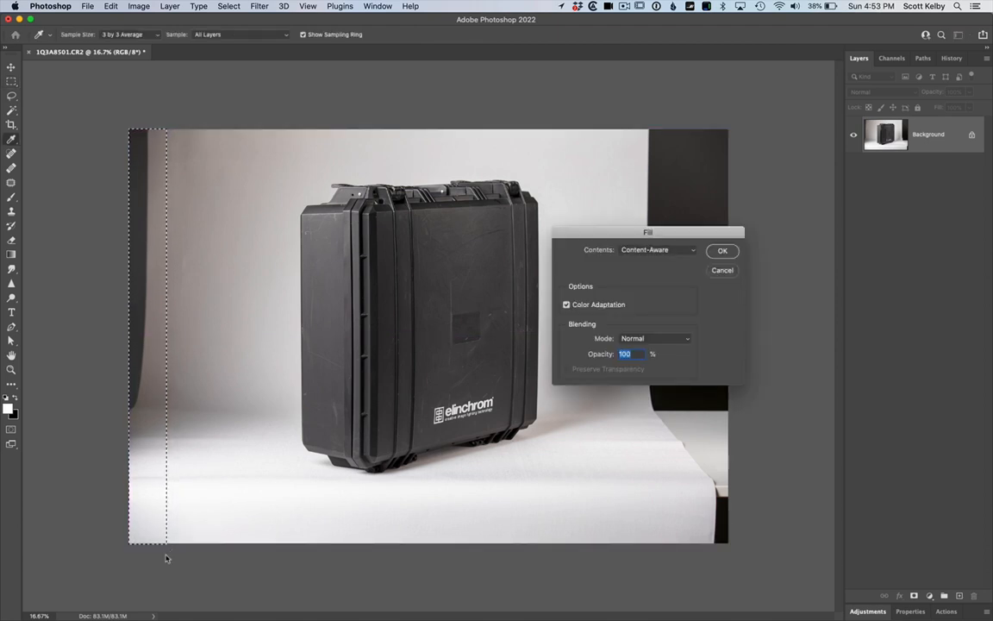
click(722, 250)
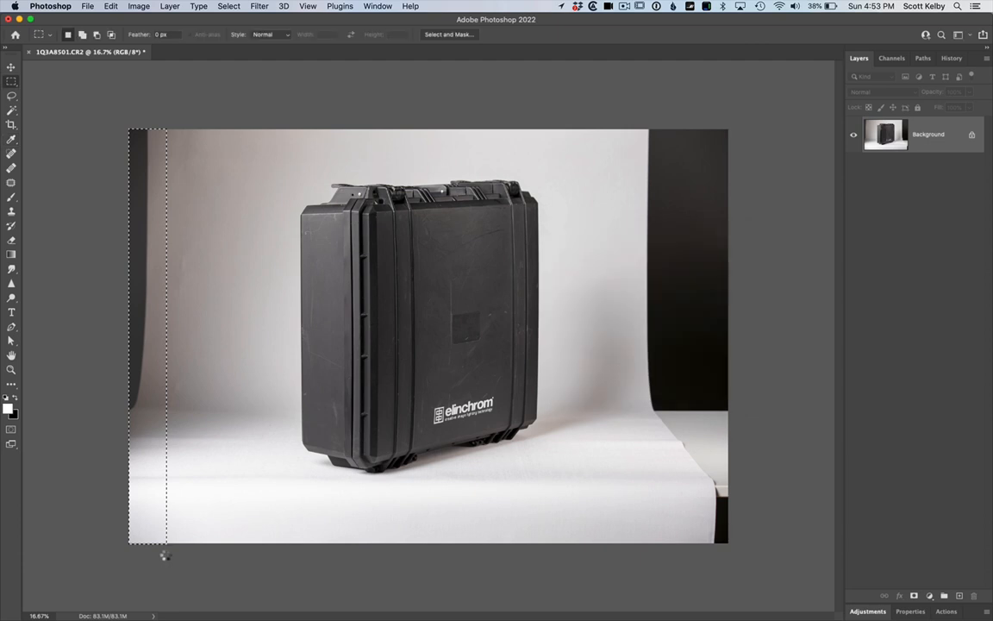
key(Cmd+D)
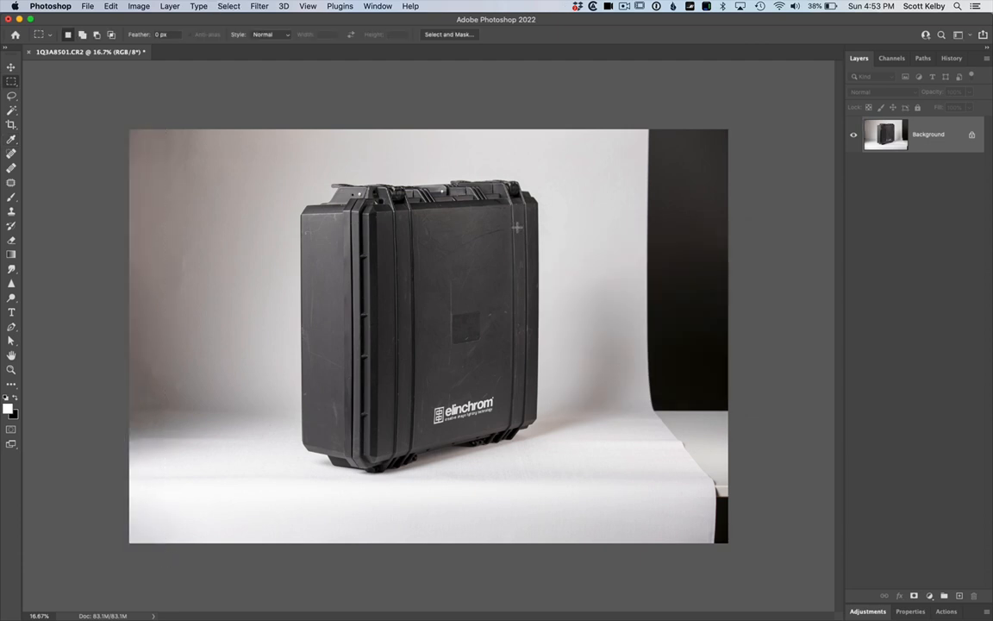
drag(633, 129, 728, 543)
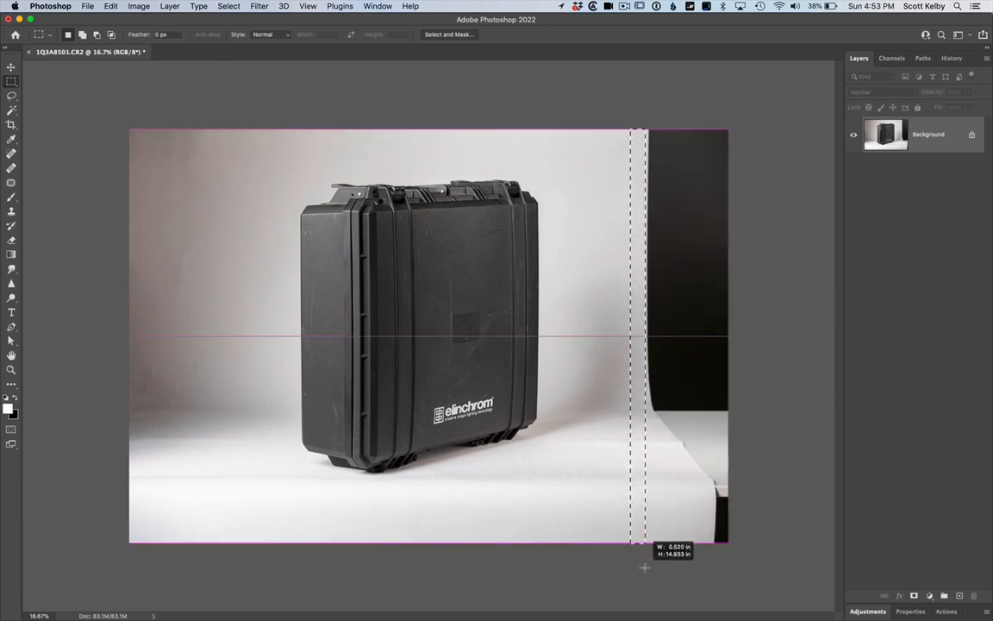
mouse_move(777, 425)
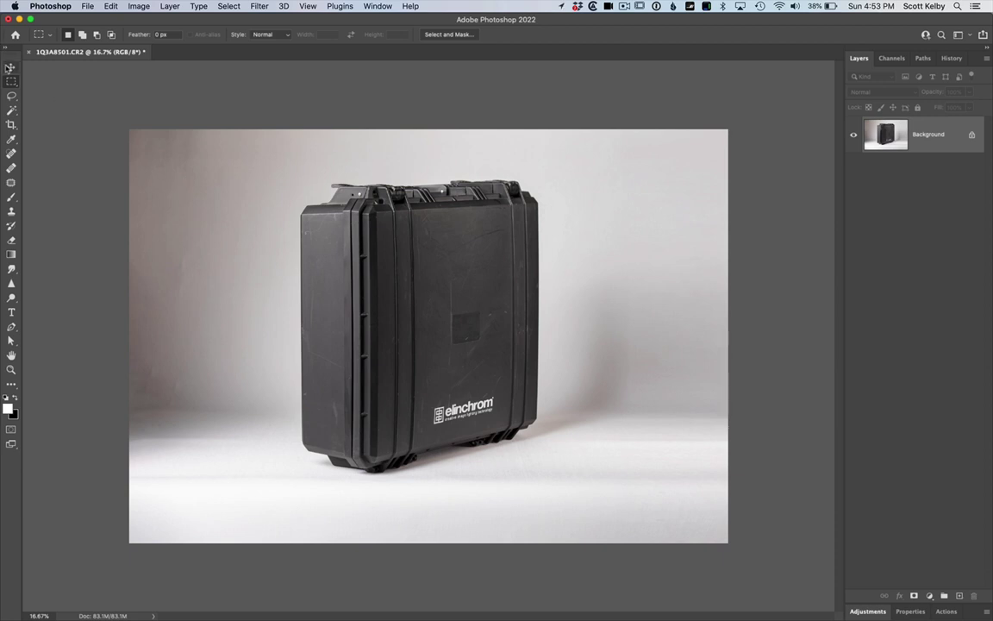
Select the case with Select Subject, put it on its own layer, and add a new layer.
click(12, 111)
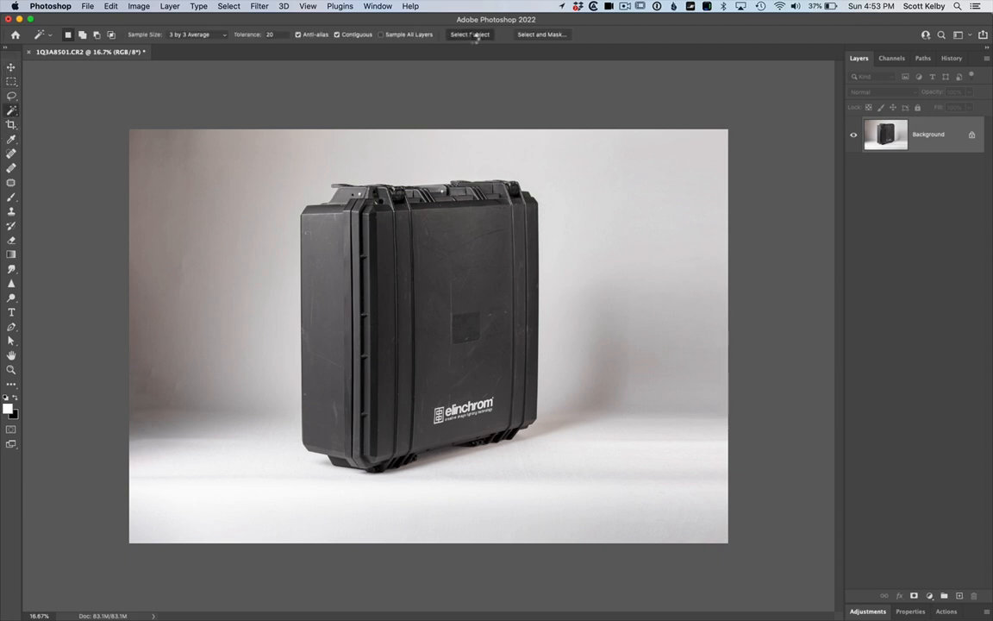
click(468, 34)
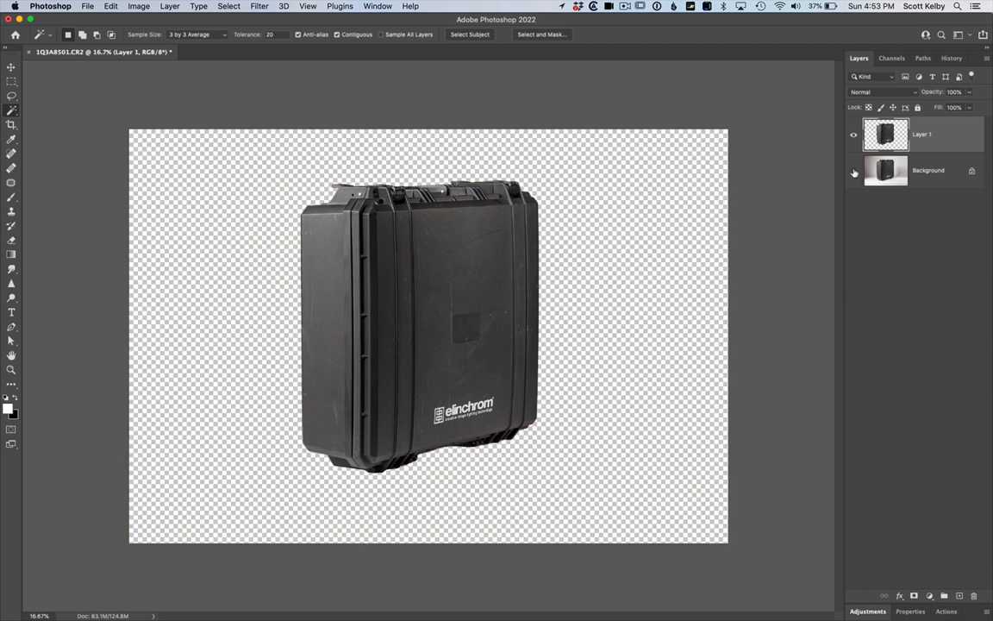
click(853, 170)
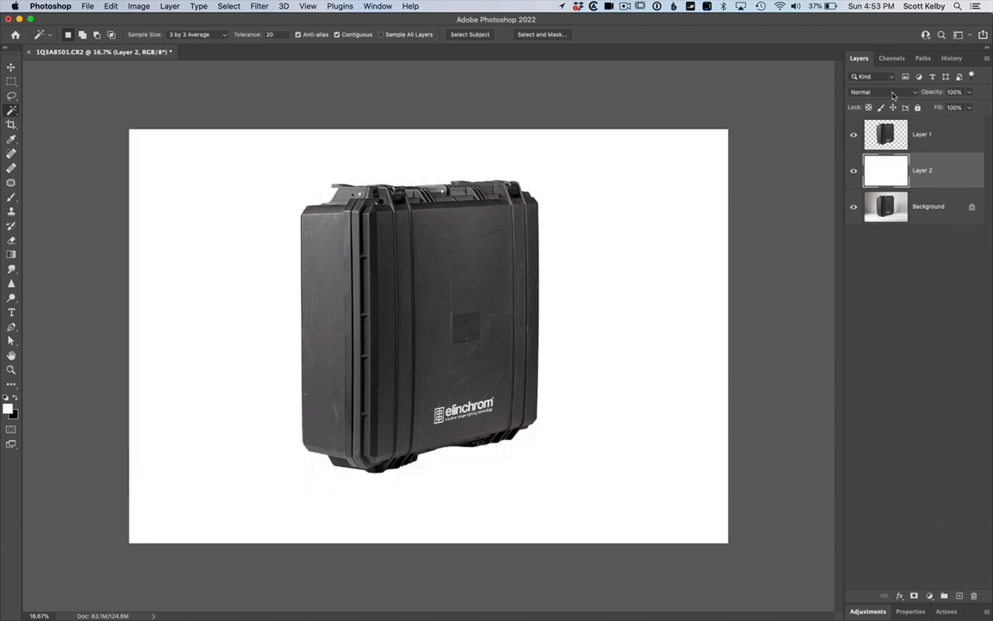
Set the white layer's blend mode to Overlay.
click(883, 92)
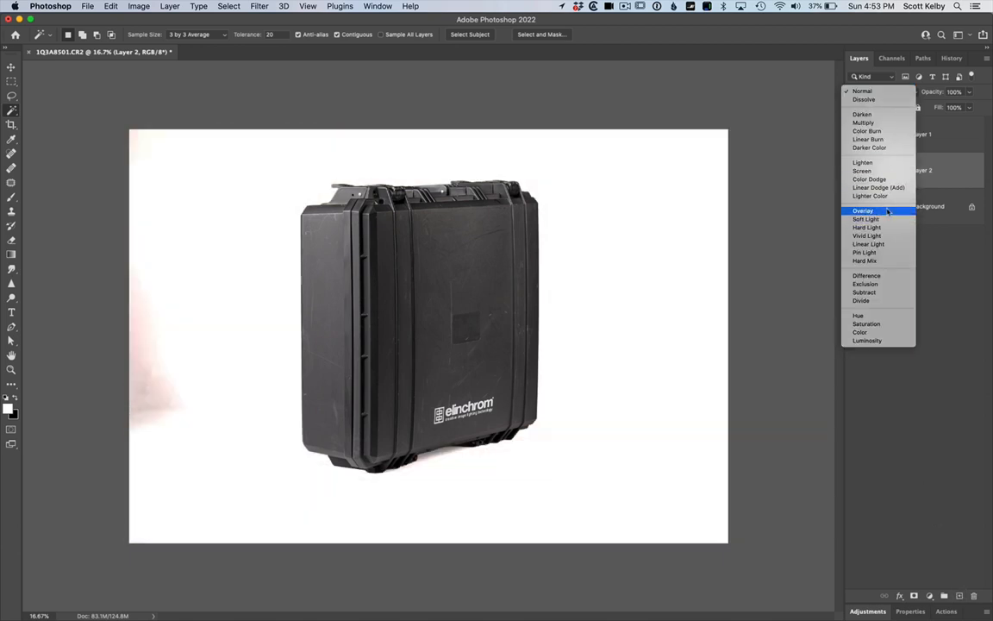
click(865, 226)
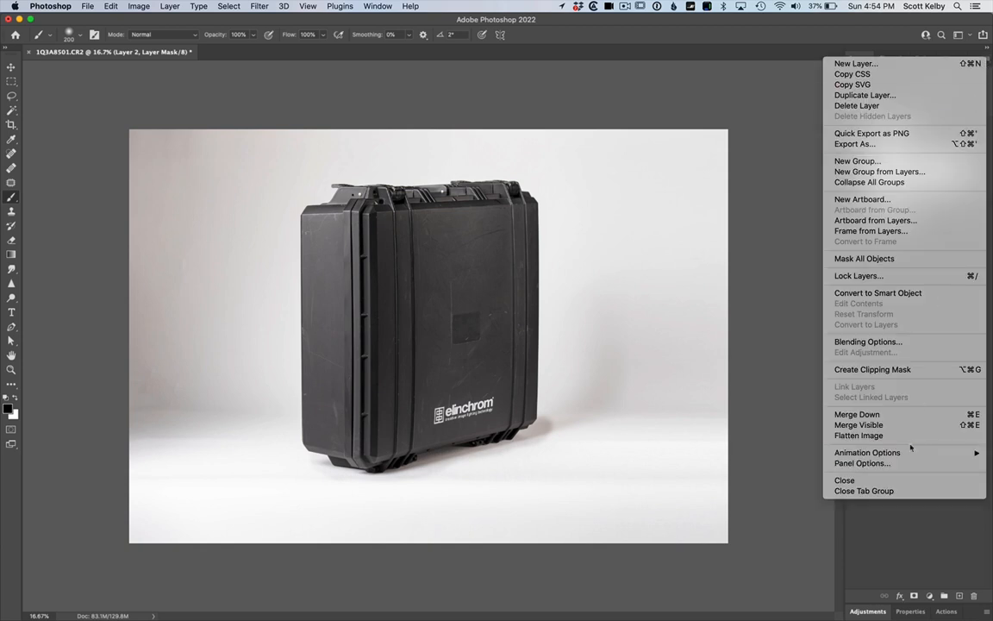
Flatten all layers into one, then revert to the original photo.
click(851, 435)
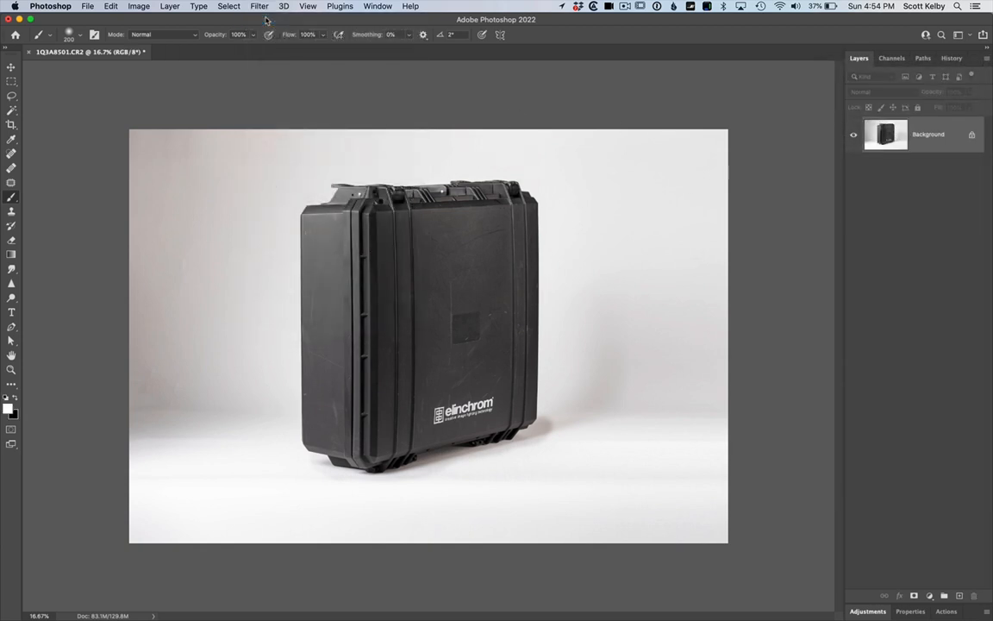
click(85, 6)
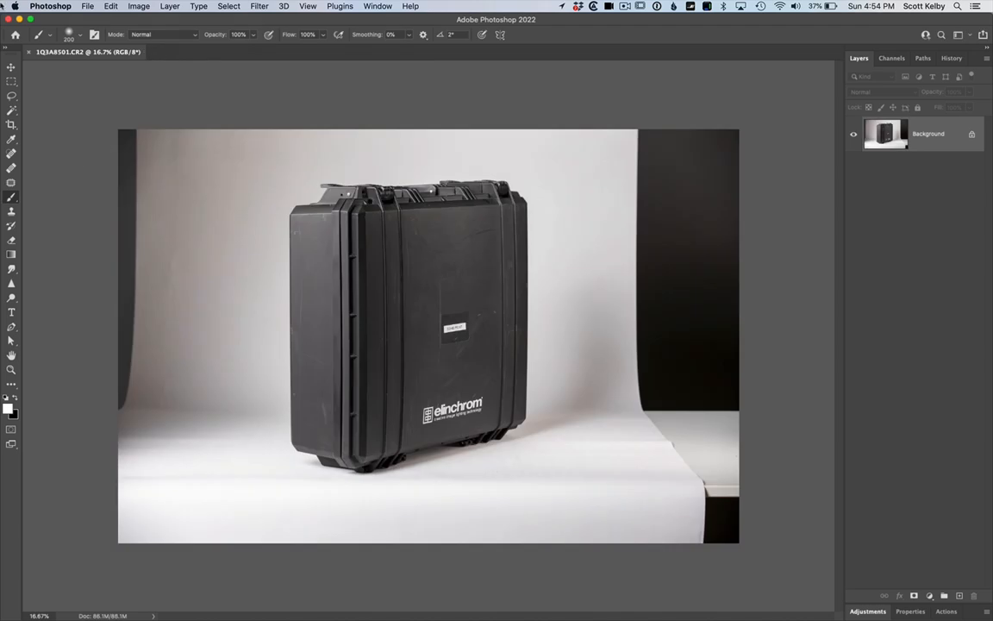
Draw a rectangular marquee around the small white sticker on the case front.
click(12, 68)
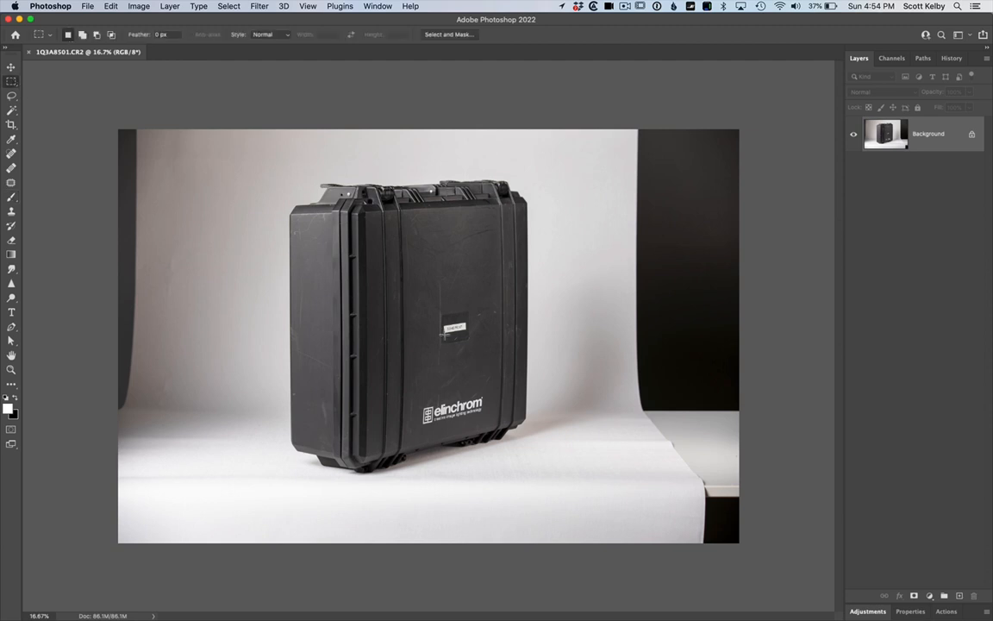
drag(444, 326, 468, 339)
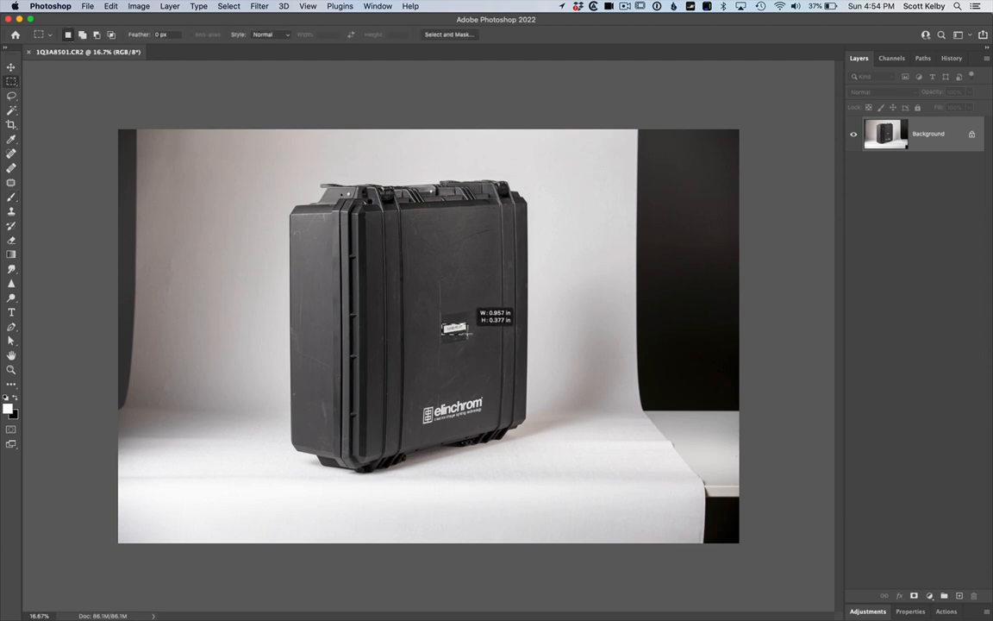